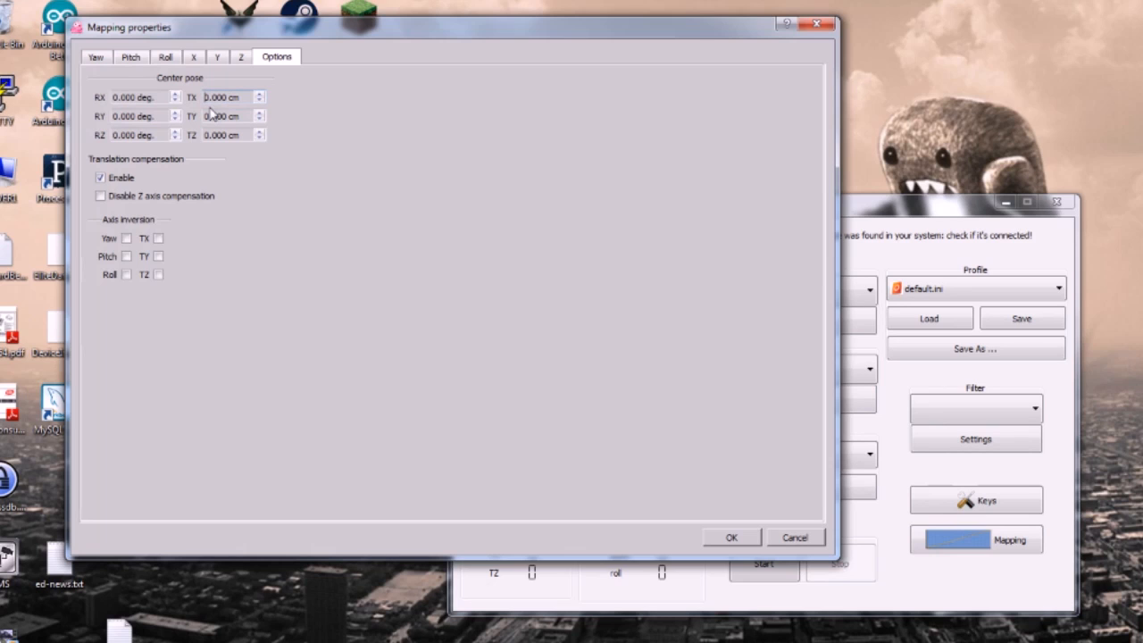
mouse_move(131, 82)
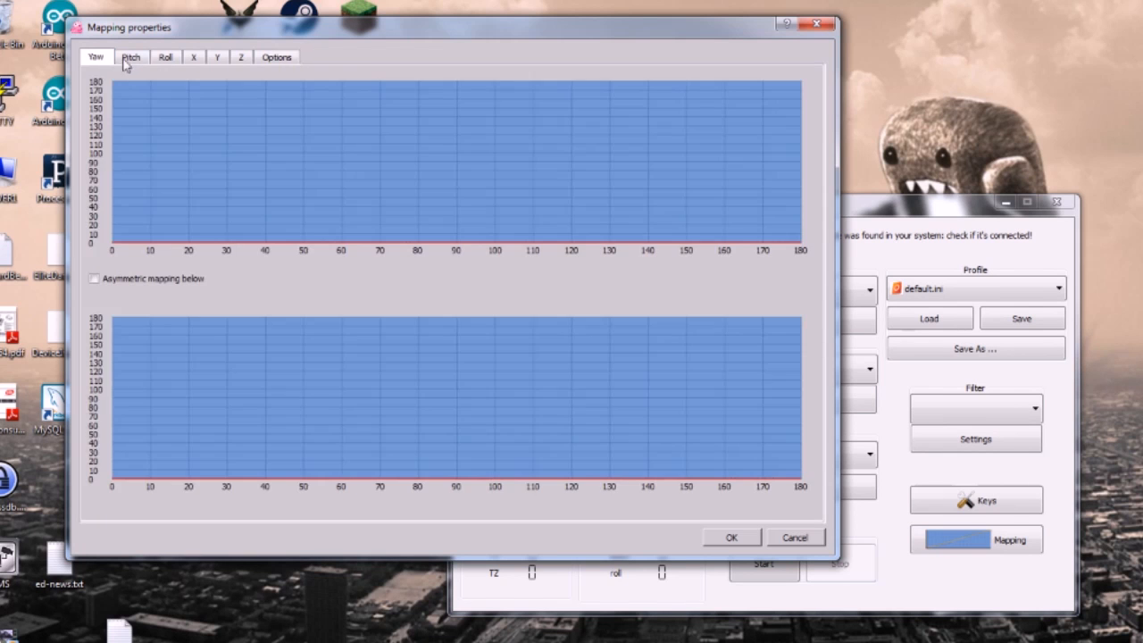
mouse_move(279, 161)
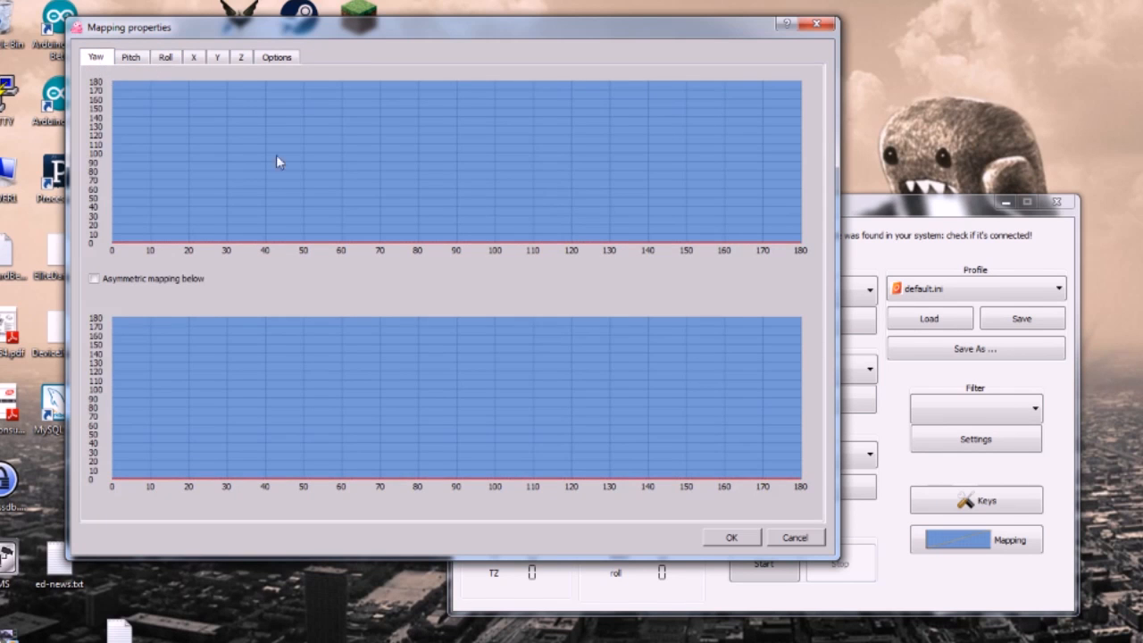
mouse_move(766, 256)
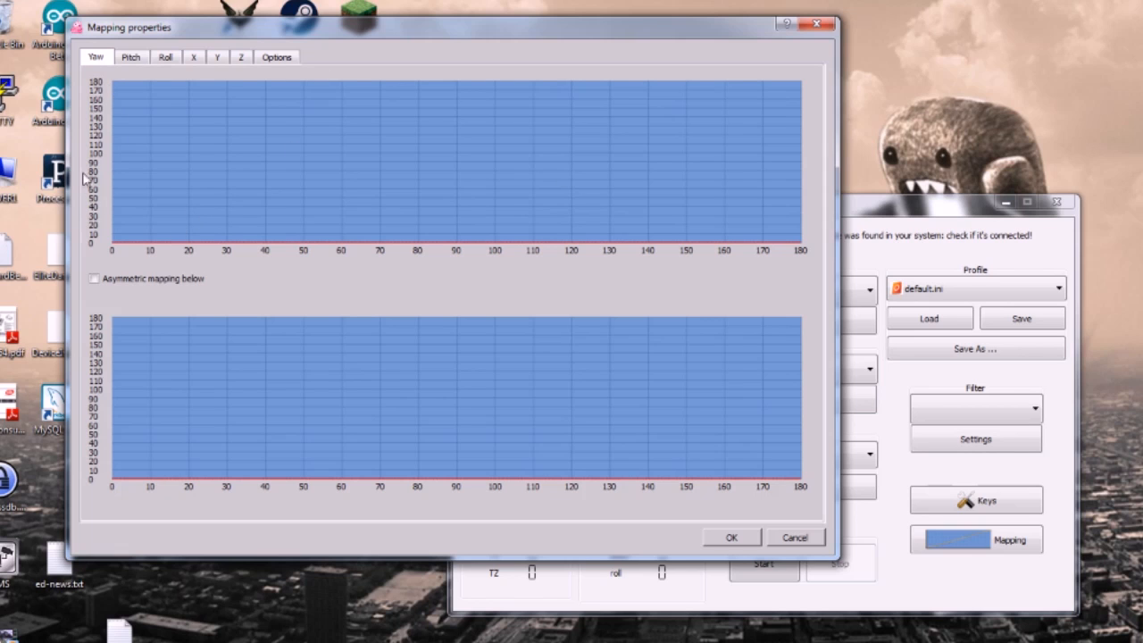
mouse_move(413, 205)
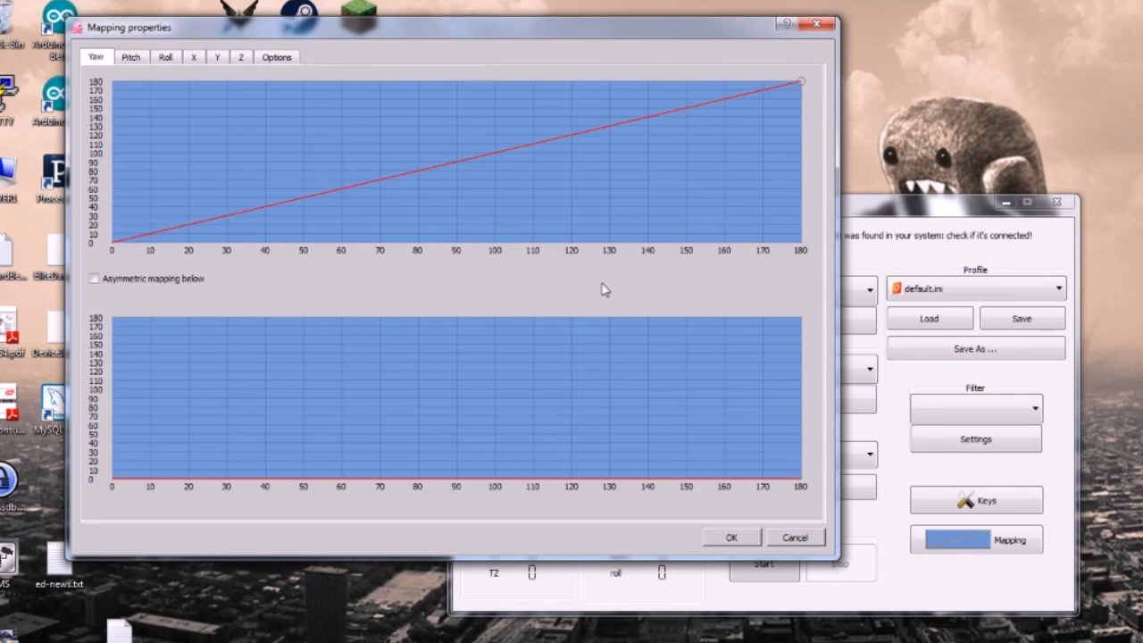
mouse_move(482, 183)
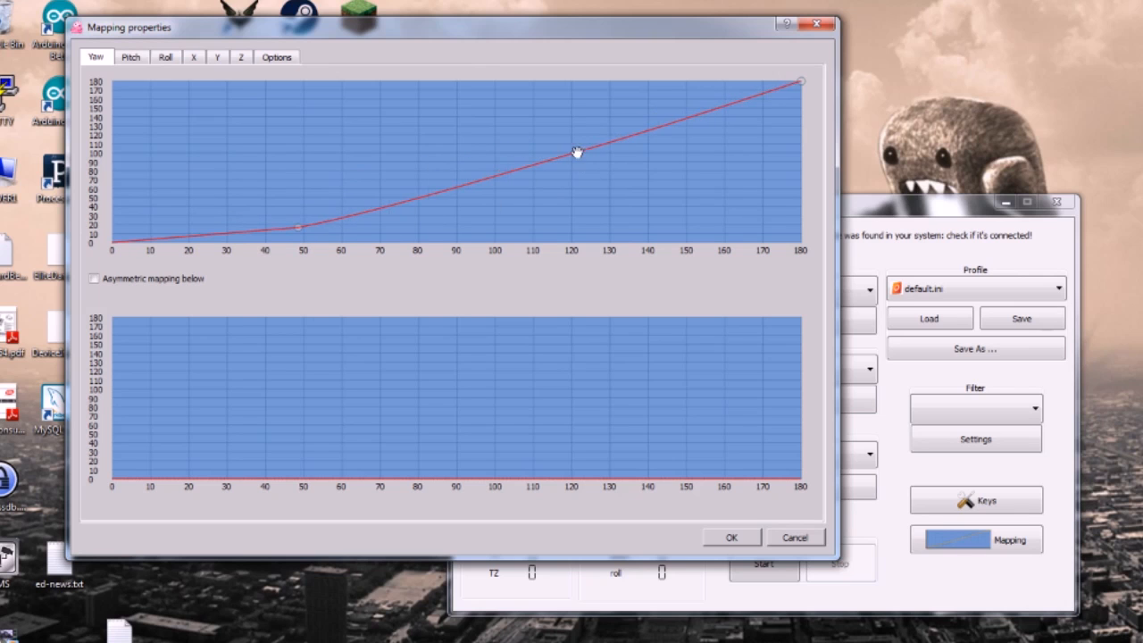
Lower the yaw curve point near 120 degrees so the response finishes steeply toward 180
drag(576, 152, 576, 192)
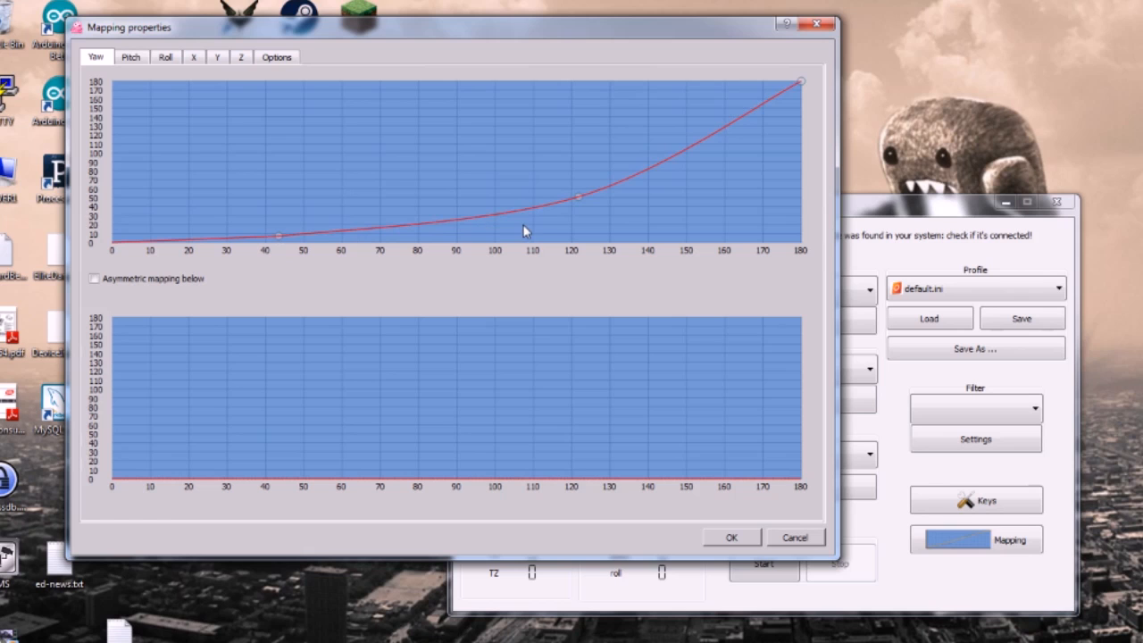
mouse_move(572, 221)
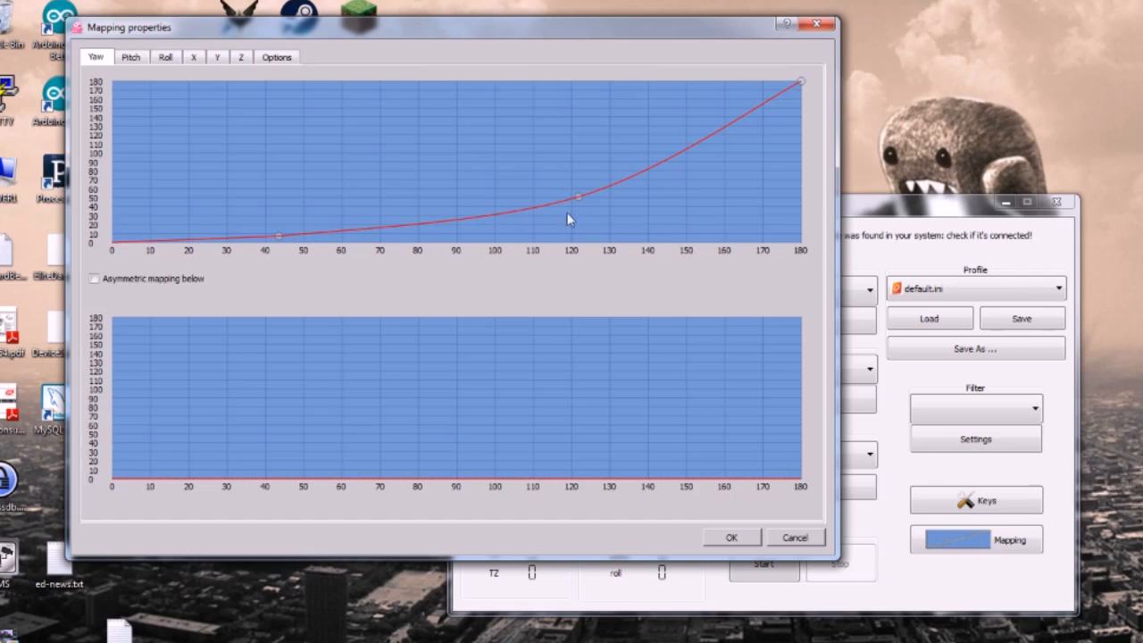